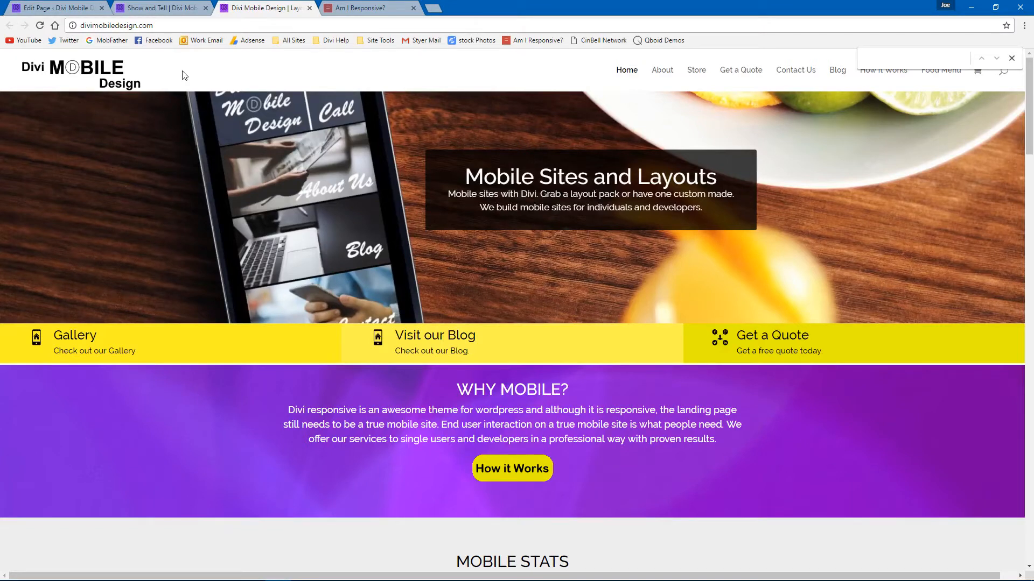
View the live Show and Tell page, then open it in the Divi Builder backend
click(916, 58)
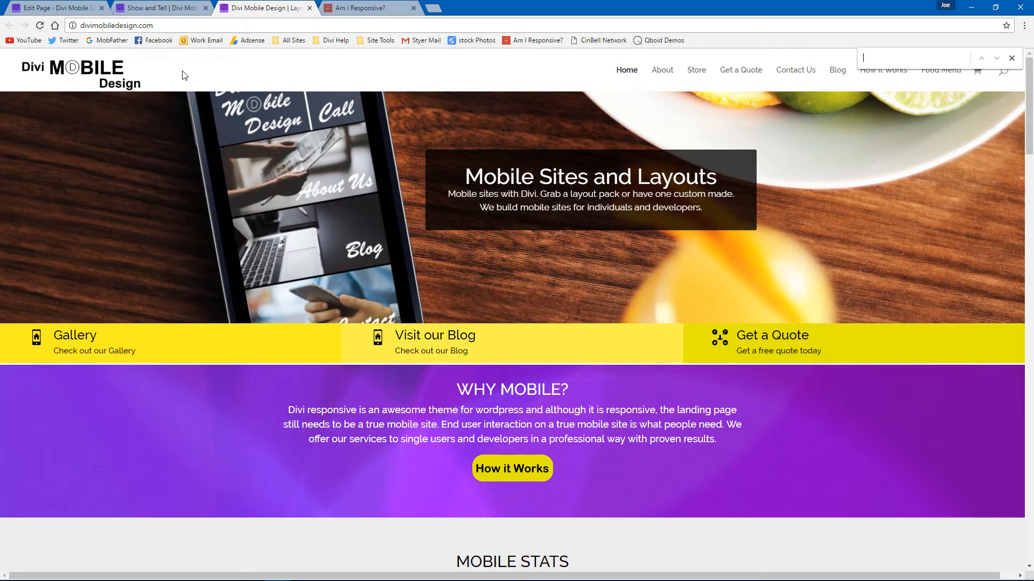
click(158, 7)
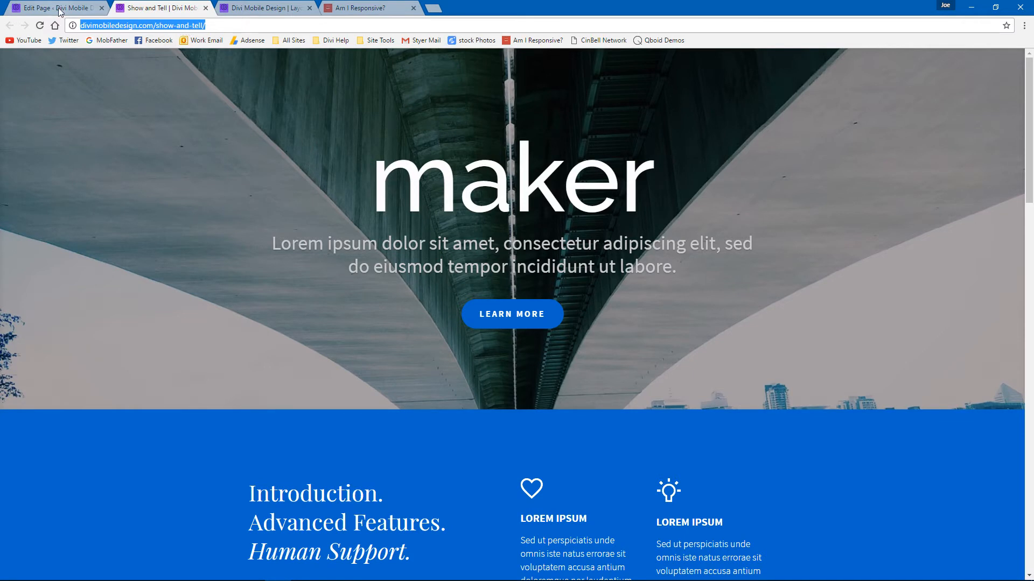
click(56, 7)
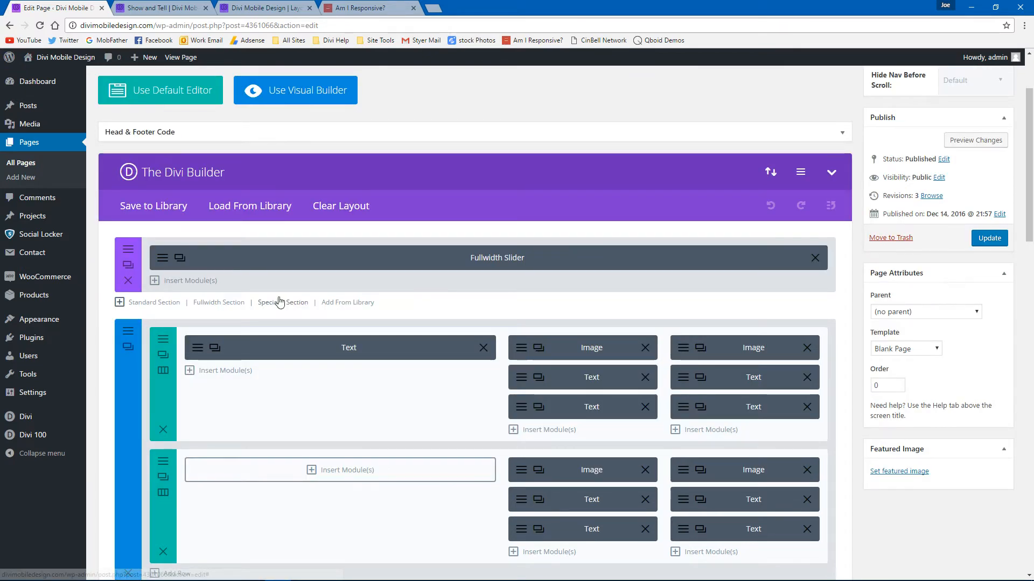
Disable the five existing sections on phones and collapse them into a compact list
click(989, 238)
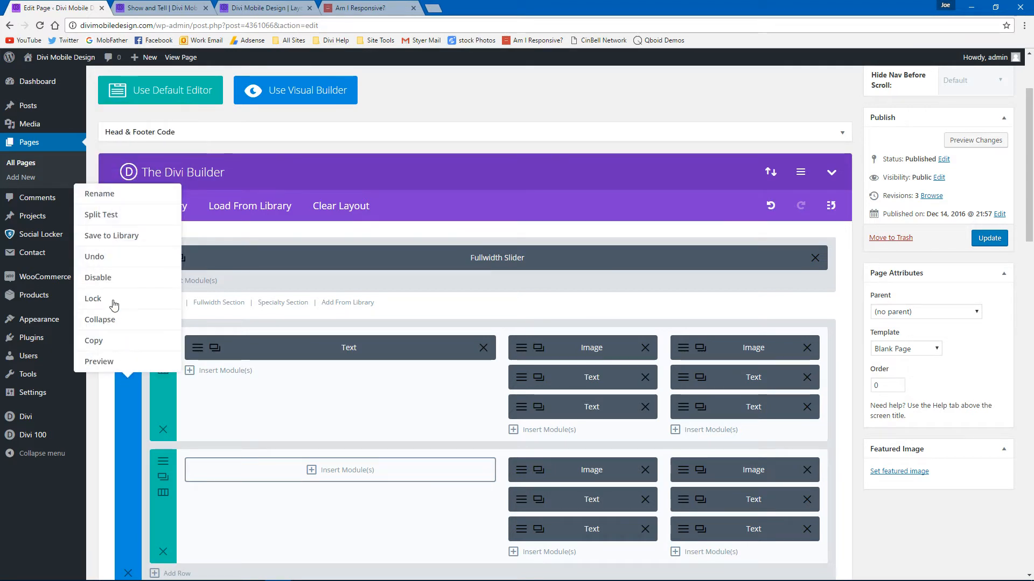
mouse_move(98, 278)
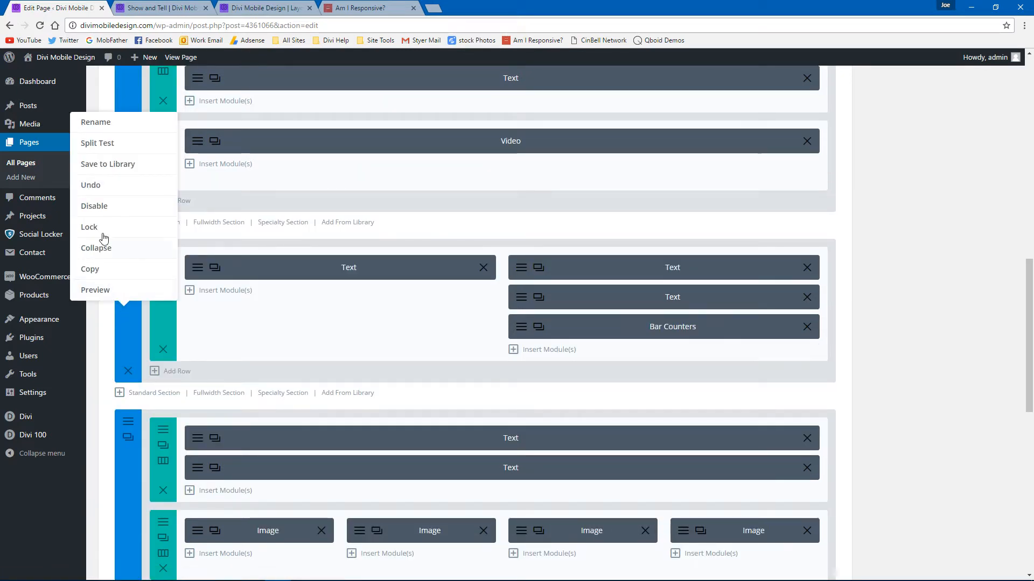
mouse_move(94, 205)
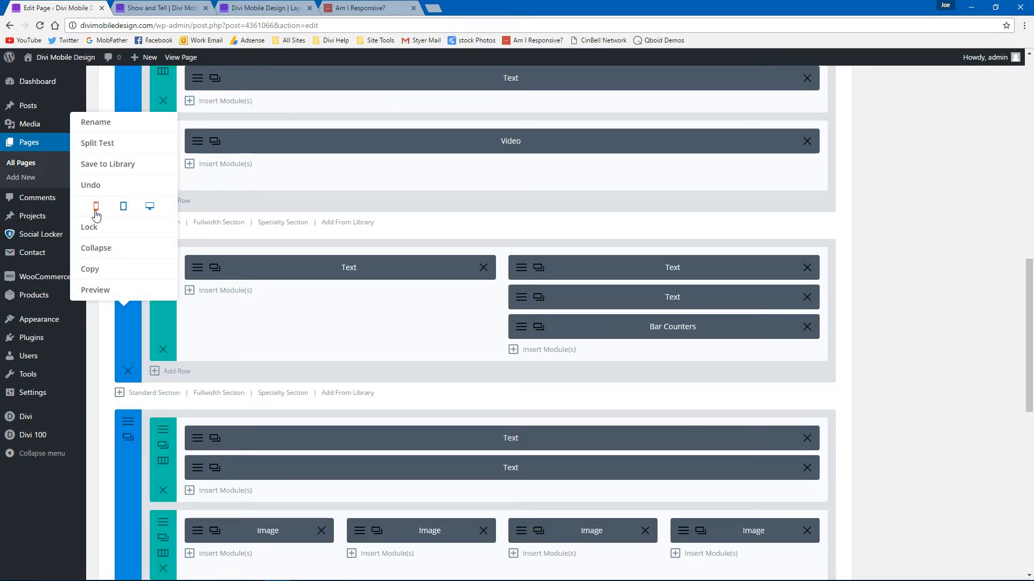
scroll(down, 3)
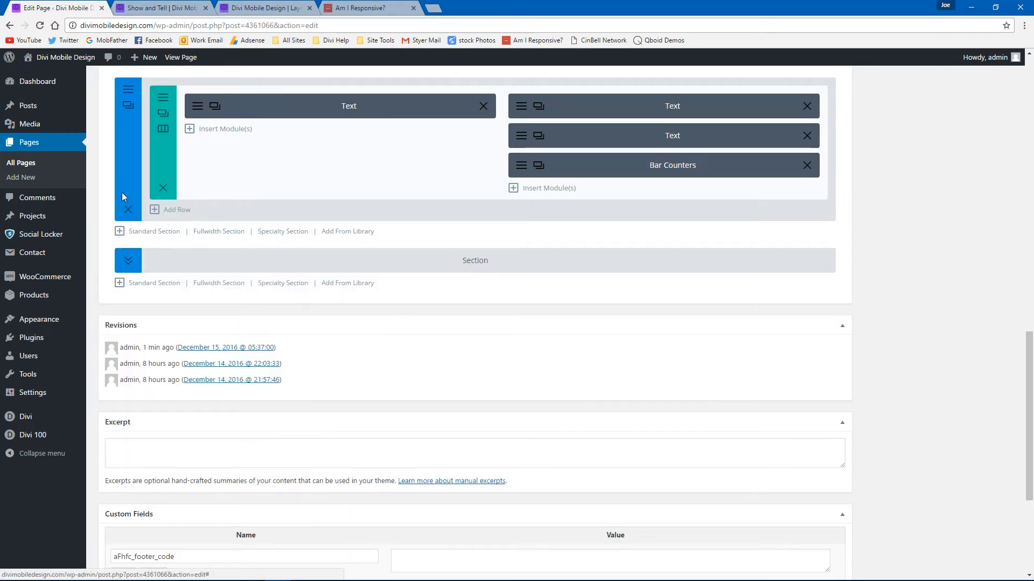
scroll(down, 3)
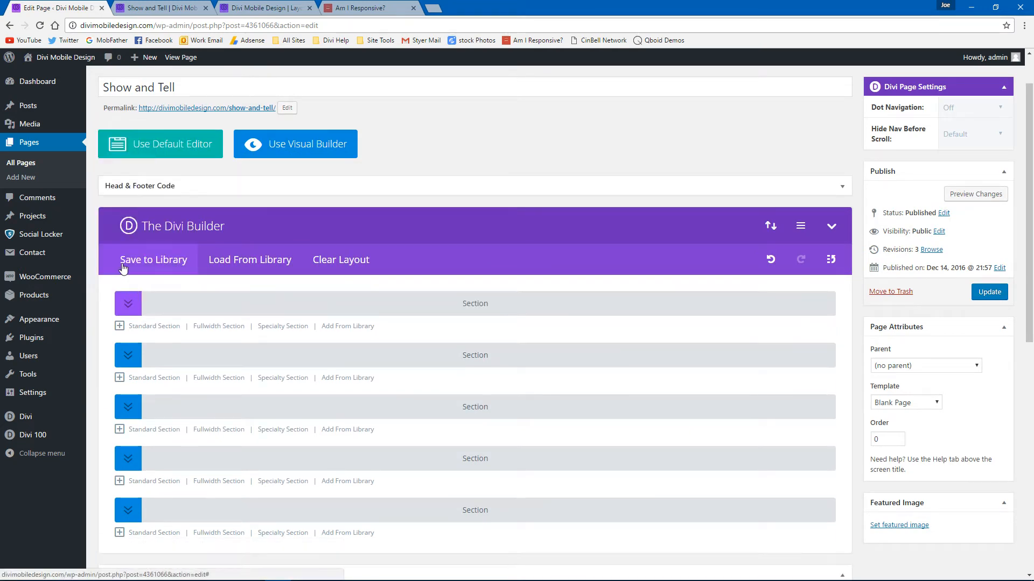
Switch to the Am I Responsive? tab showing desktop, tablet, laptop and phone mockups
scroll(down, 3)
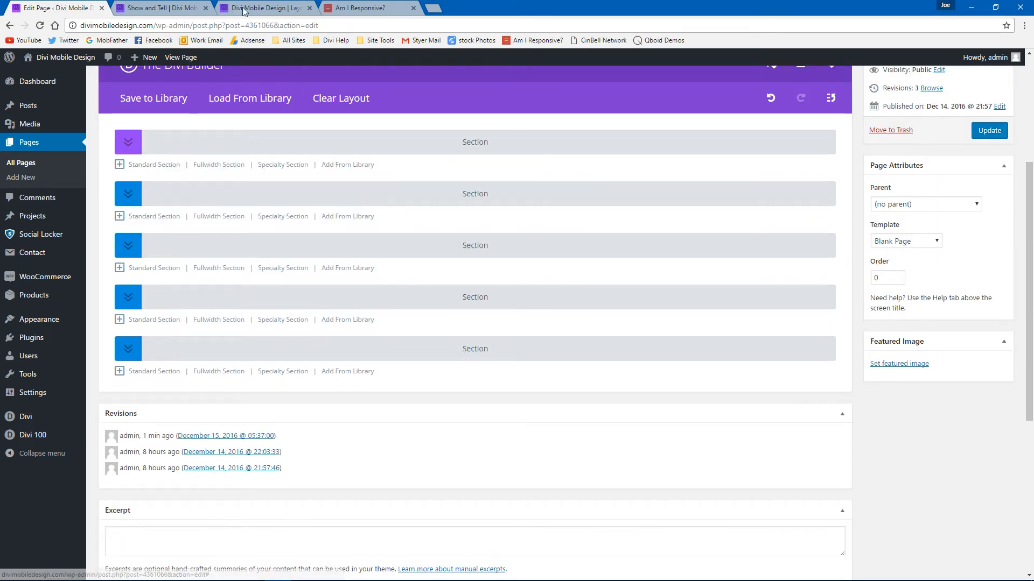
click(366, 7)
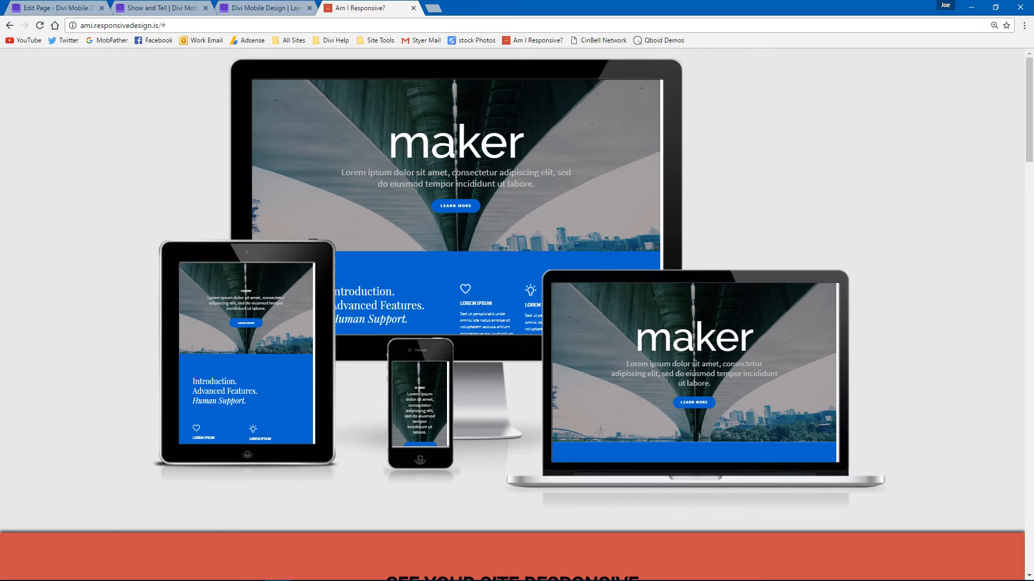
mouse_move(405, 389)
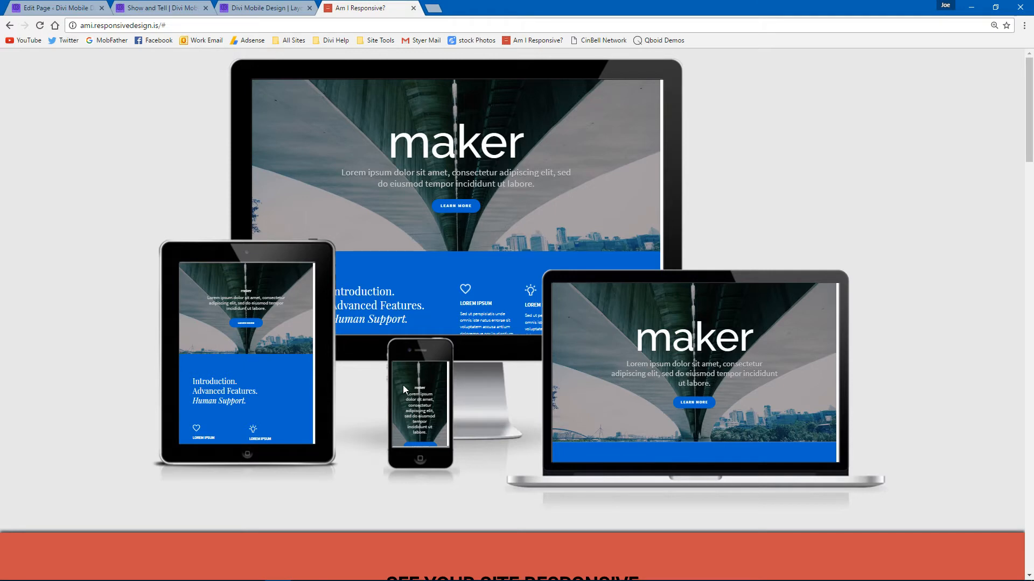
mouse_move(417, 385)
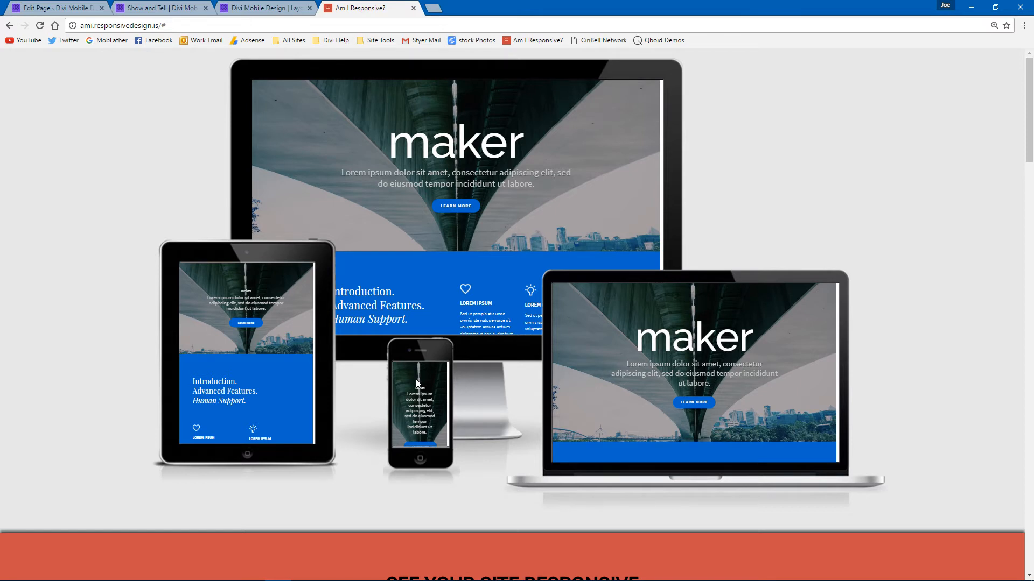
mouse_move(338, 347)
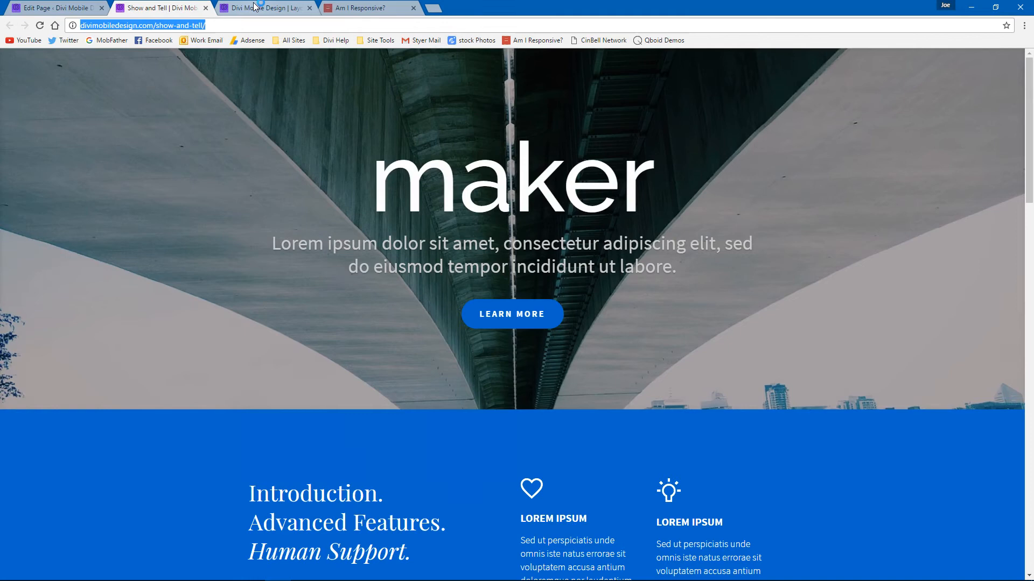
Return to the Show and Tell Divi Builder, where the new mobile menu section appears
click(56, 8)
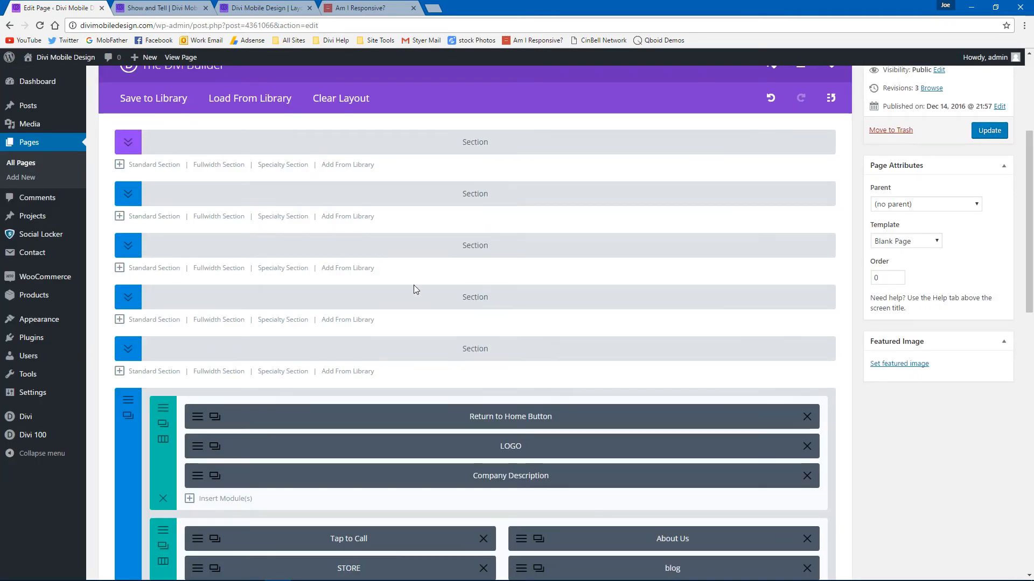
Disable the mobile menu section on tablet and desktop so only phones show it
scroll(down, 3)
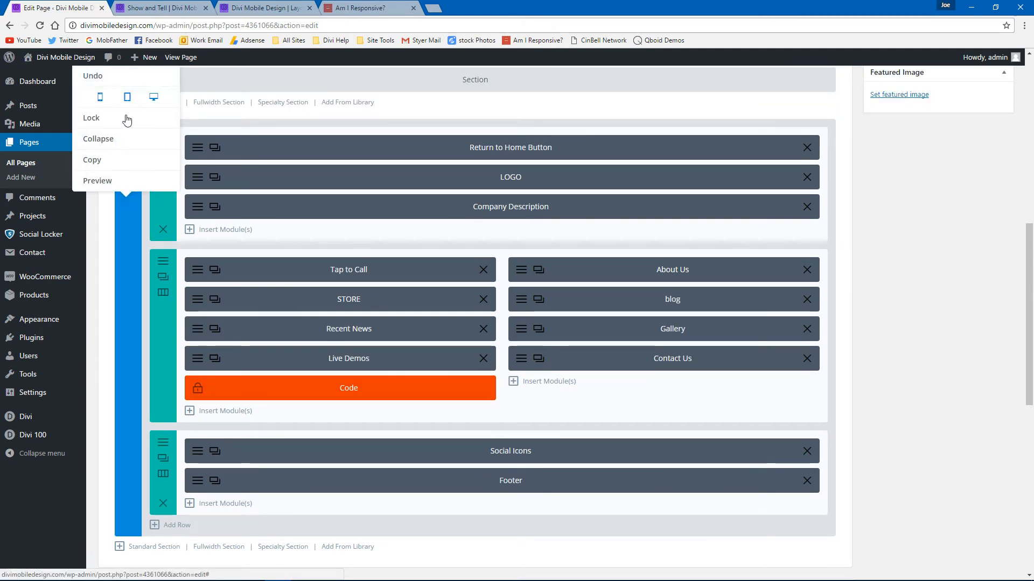
click(124, 97)
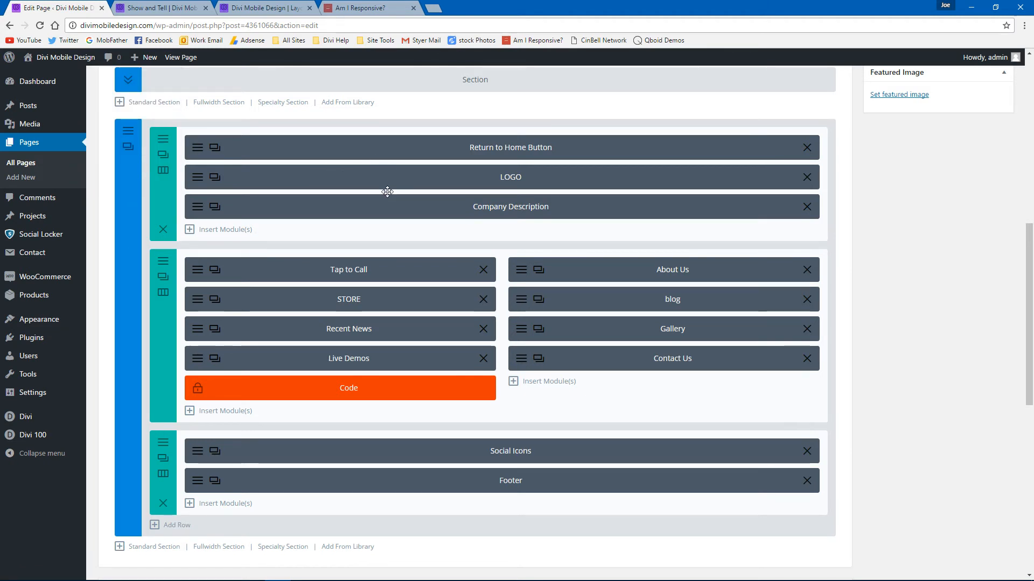
mouse_move(369, 206)
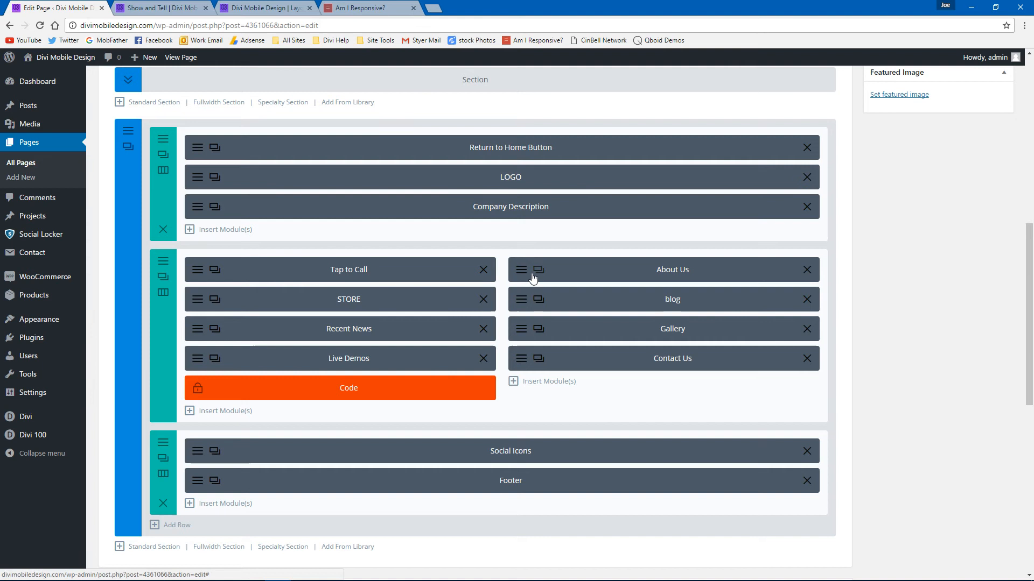
mouse_move(476, 294)
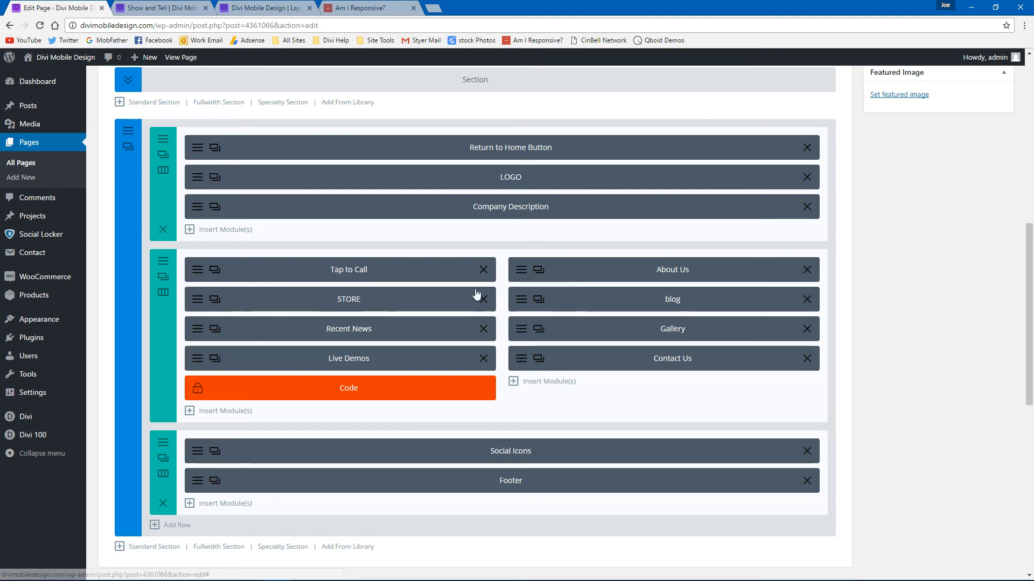
mouse_move(377, 390)
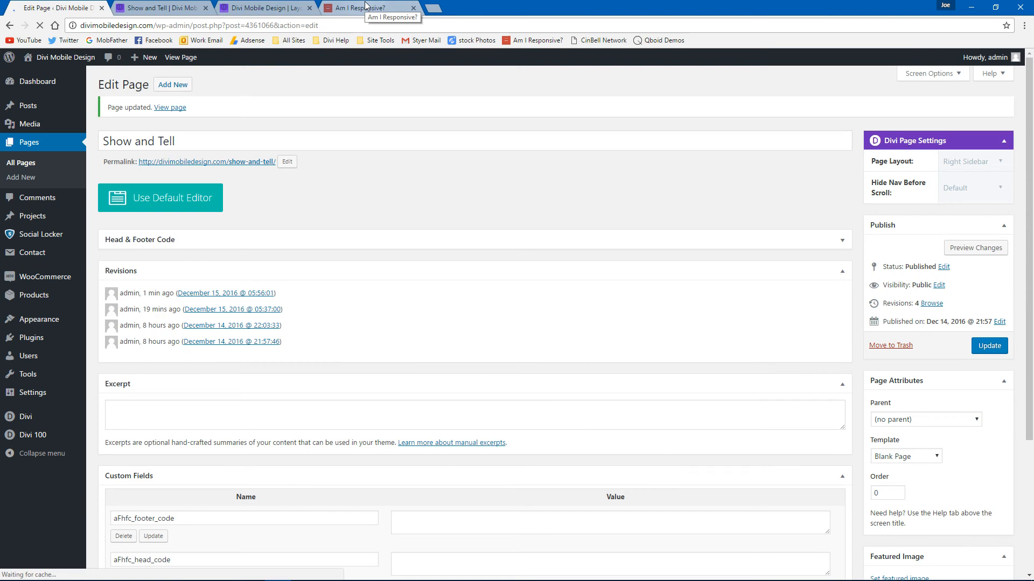
Scroll the Am I Responsive? device mockups of the saved Show and Tell page
click(367, 7)
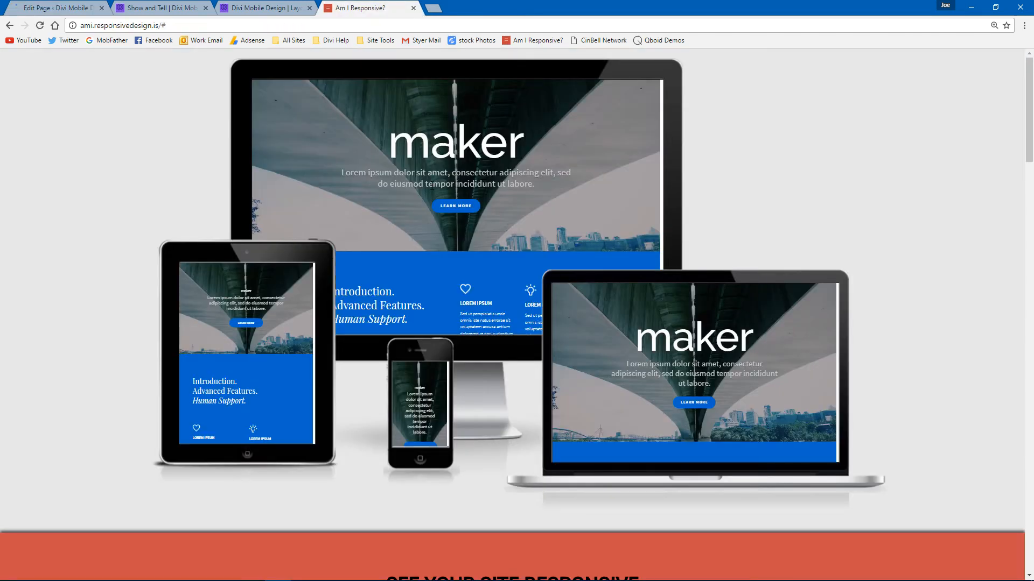
scroll(down, 3)
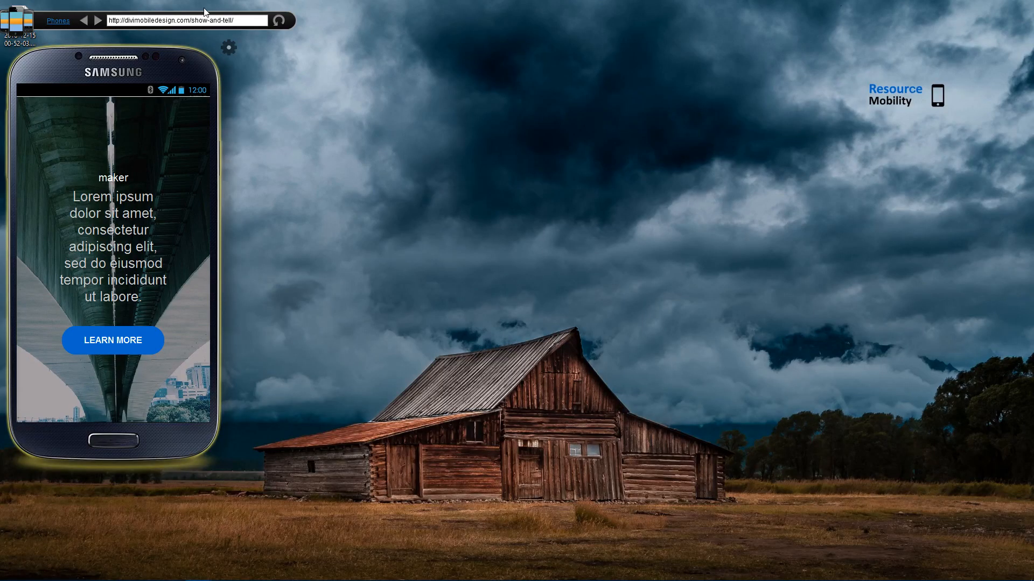
mouse_move(167, 177)
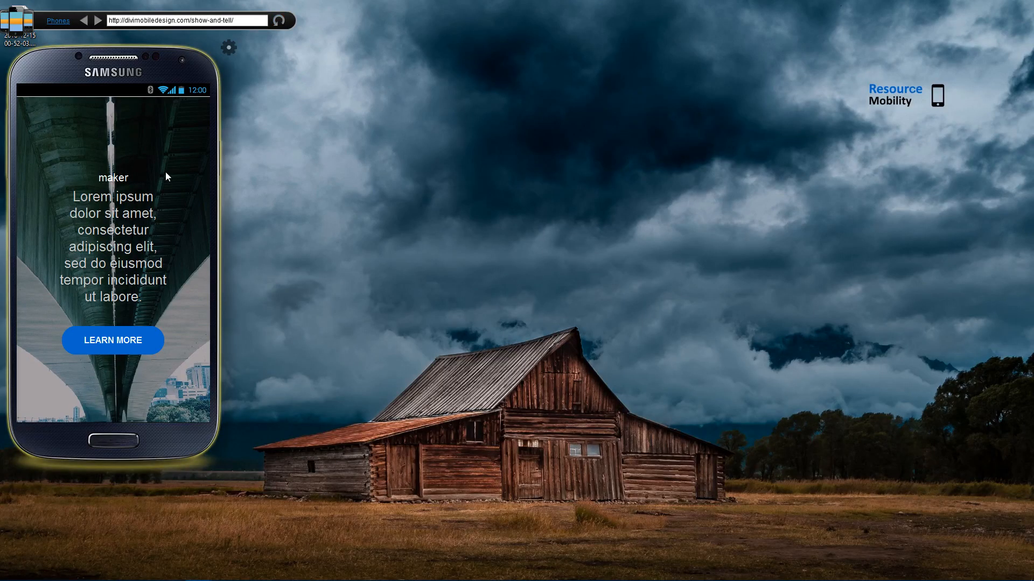